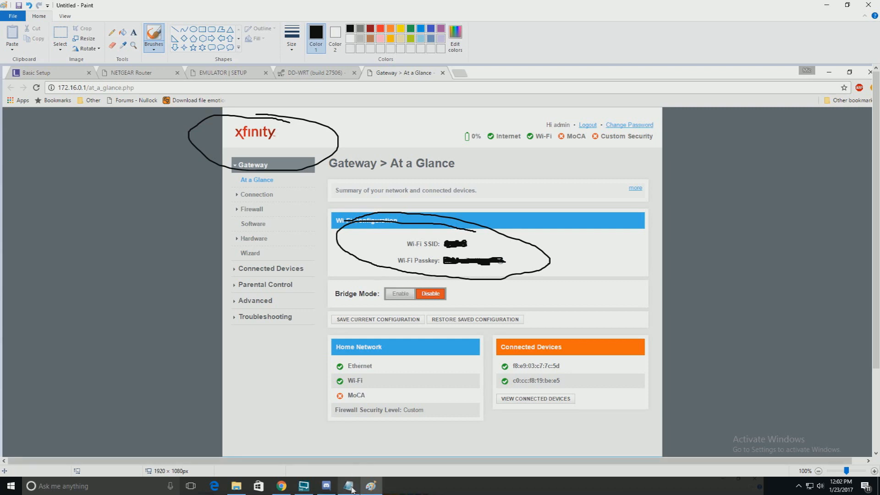
left_click(350, 486)
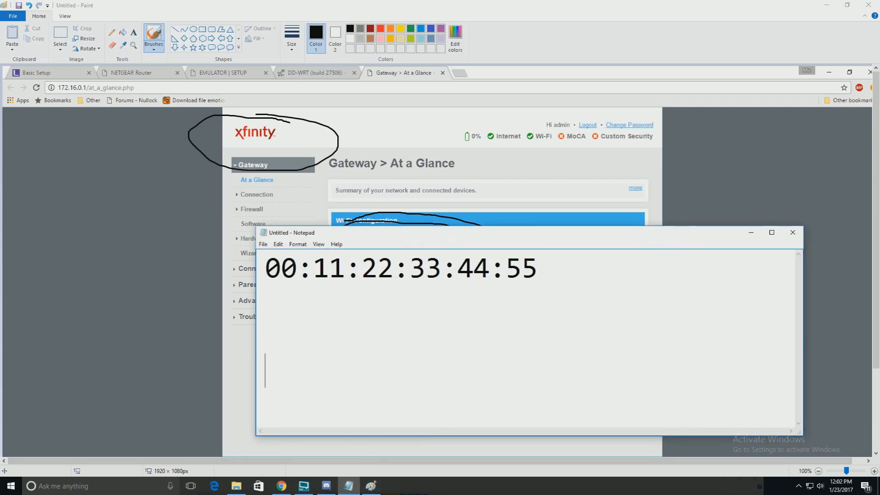
type("10.0.0.")
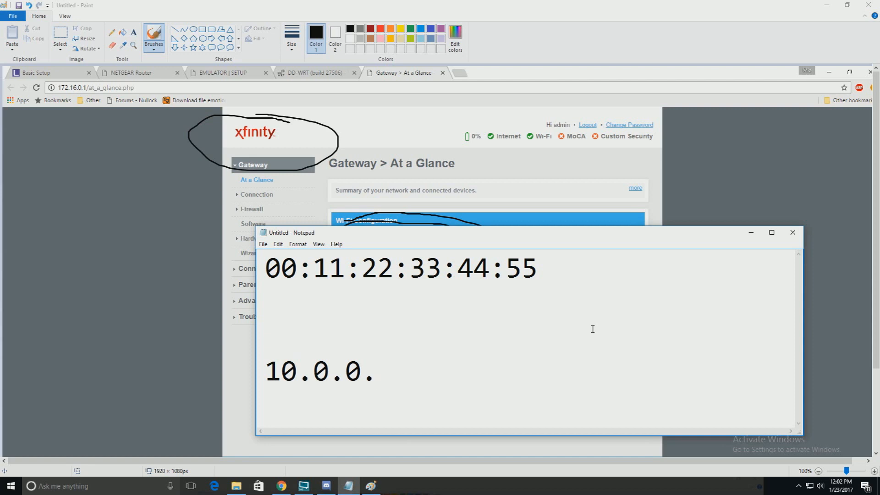
type("1")
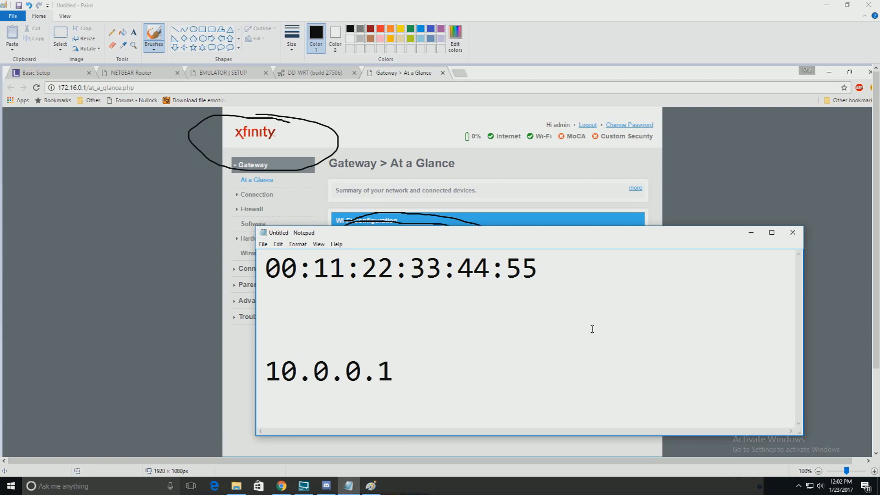
double_click(328, 371)
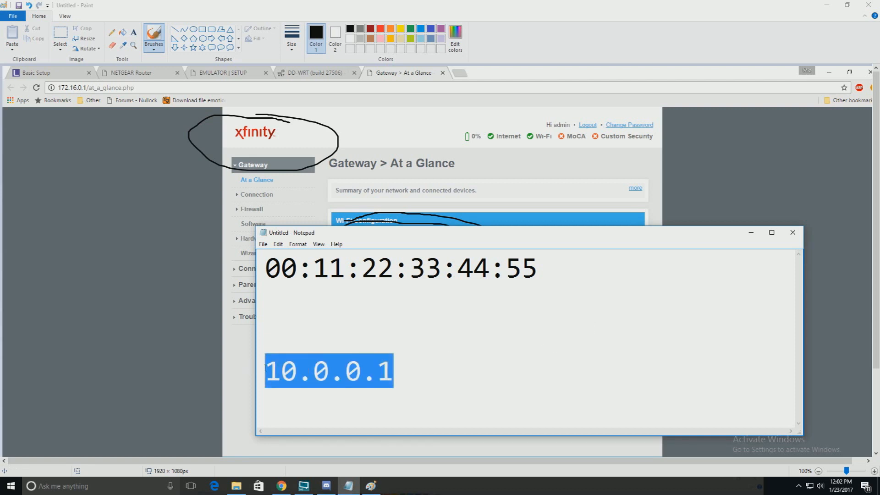
type("http")
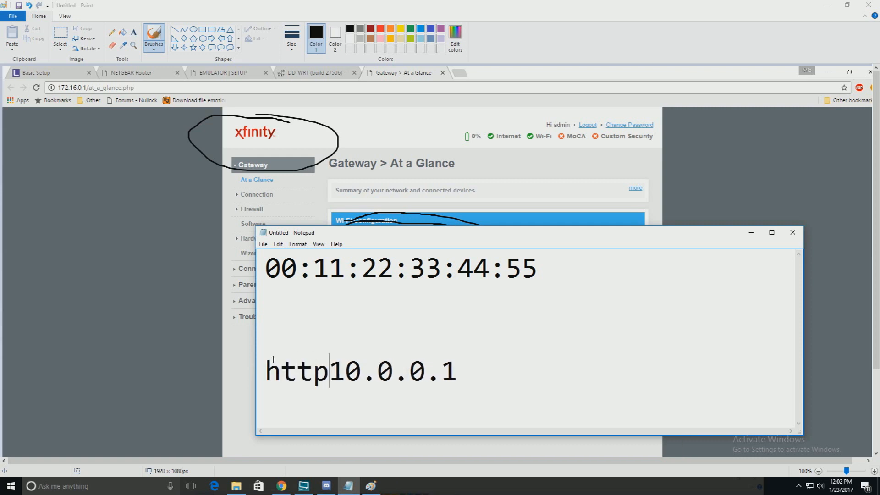
type("://")
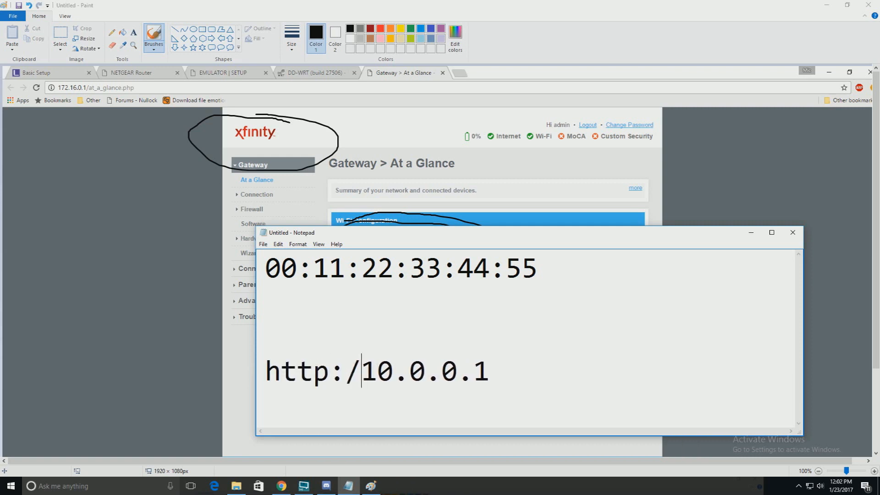
type("/")
left_click(100, 485)
type("cmd")
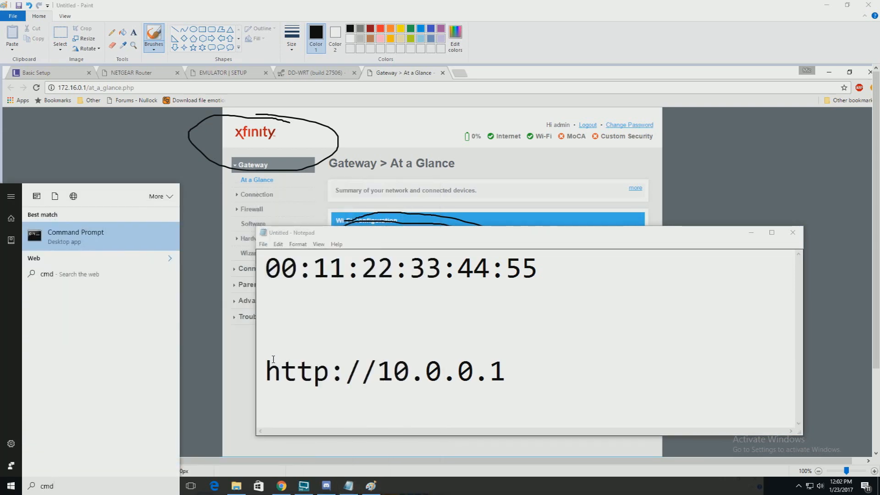
Run ipconfig in Command Prompt and select the Default Gateway 192.168.1.1
left_click(76, 236)
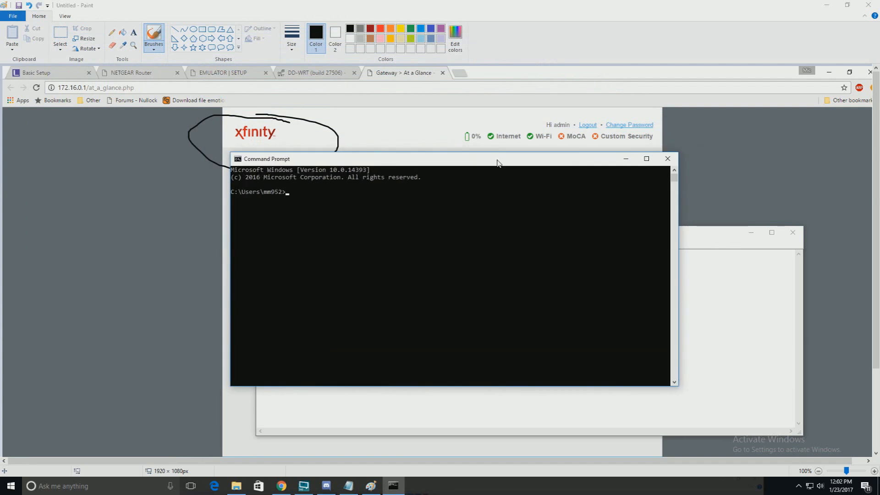
type("ipconfig")
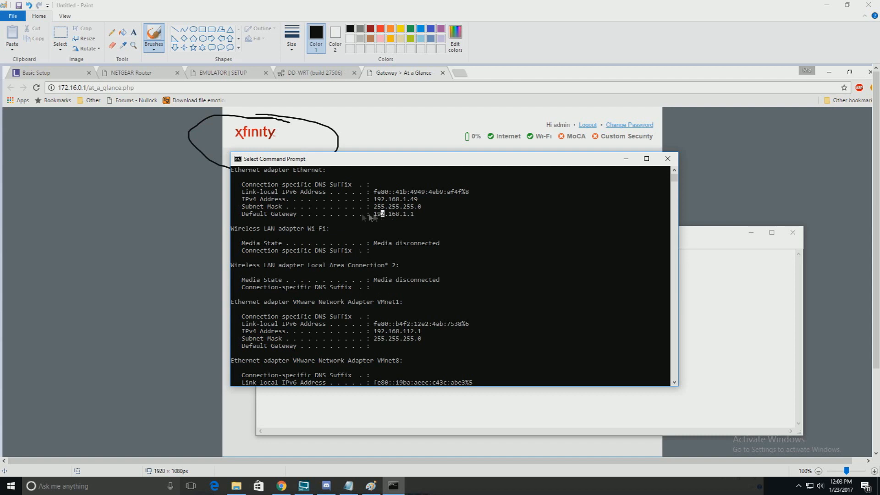
double_click(271, 214)
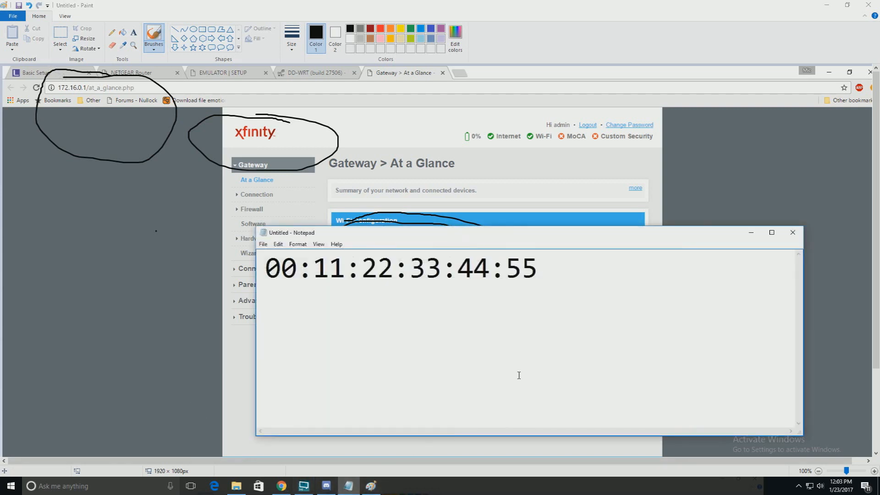
Write the real gateway 192.168.1.1 into the notes and select it
type("192.168.0")
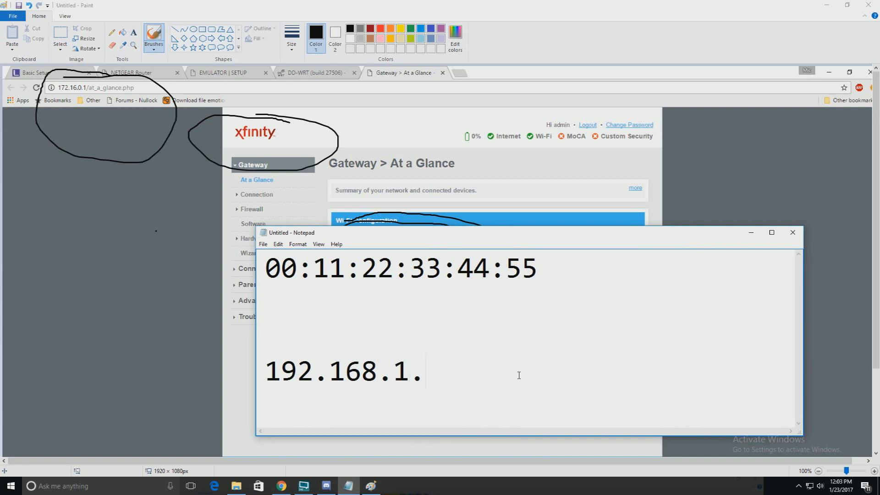
type("1")
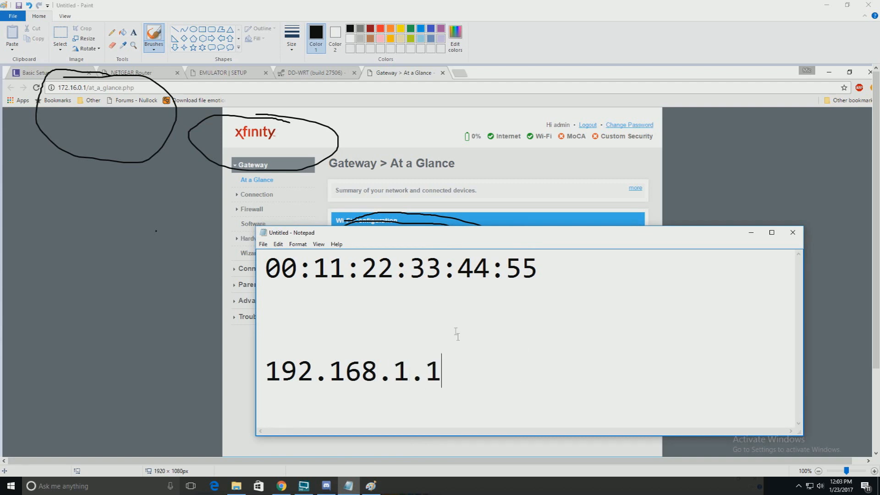
left_click_drag(397, 372, 442, 371)
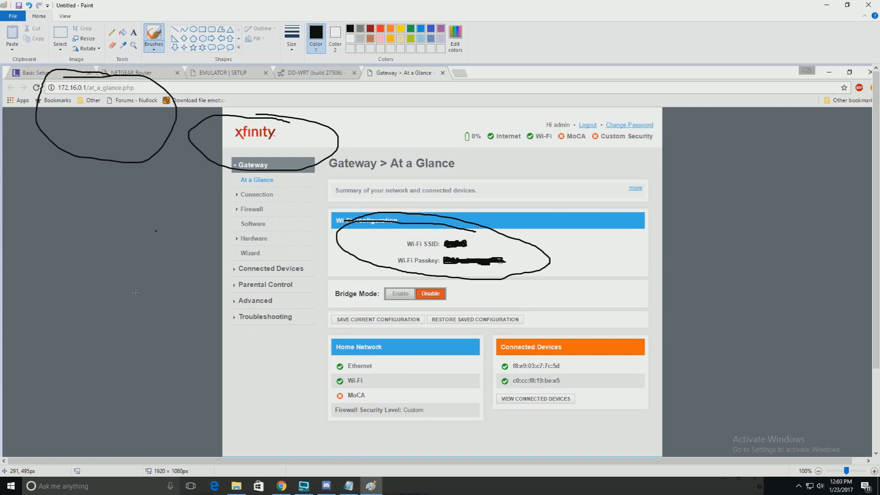
mouse_move(220, 275)
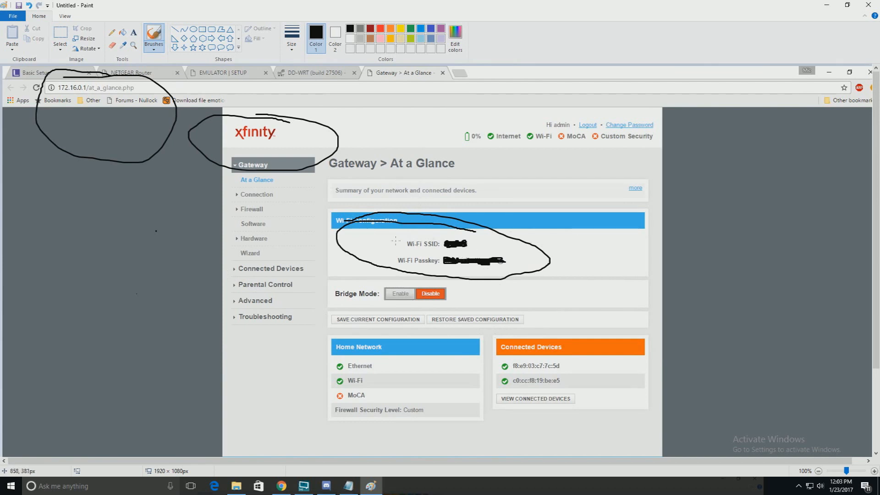
mouse_move(382, 283)
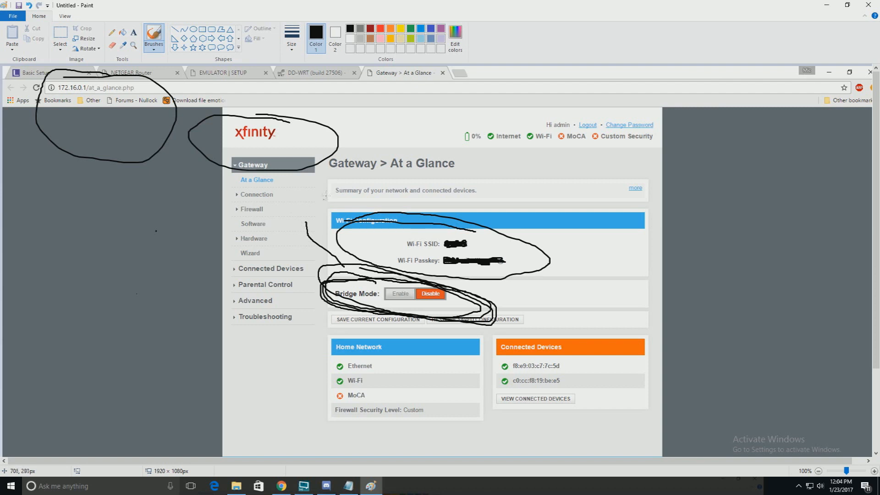
Brush a circle around Bridge Mode and a large loop around the gateway page
left_click_drag(165, 228, 567, 118)
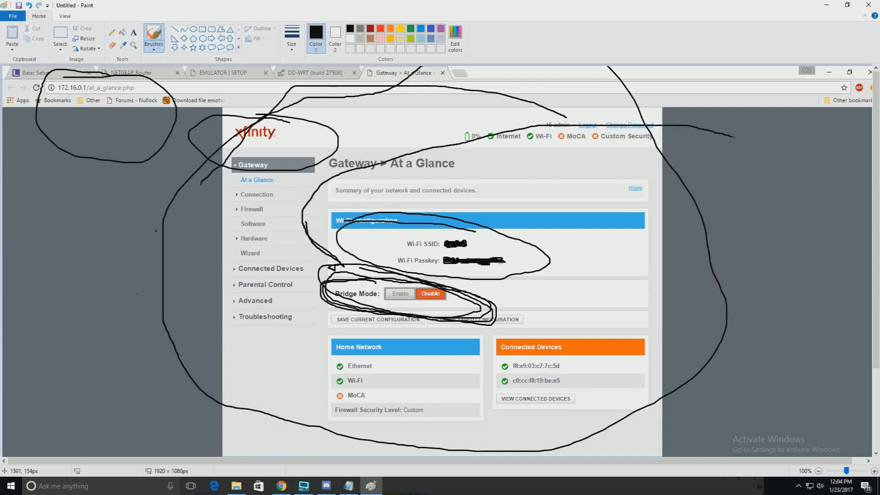
left_click_drag(724, 129, 802, 190)
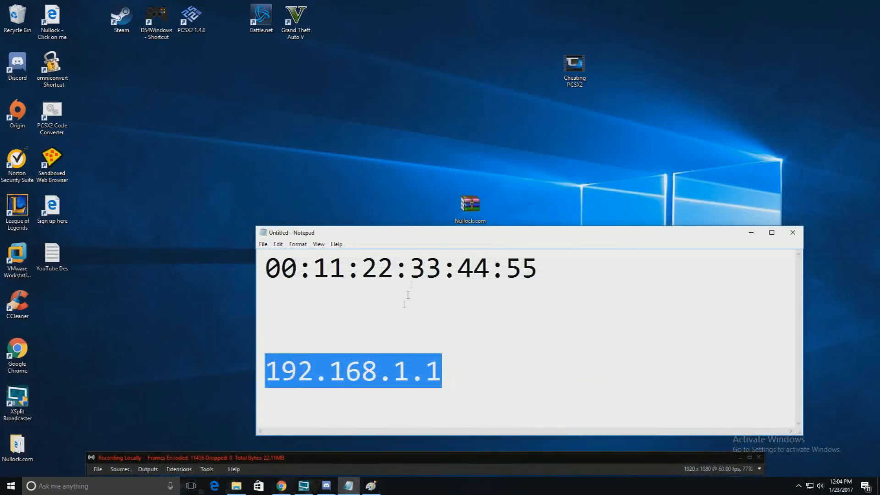
Browse the D-Link and NETGEAR emulator tabs, then settle on the DD-WRT Basic Setup page
left_click(281, 485)
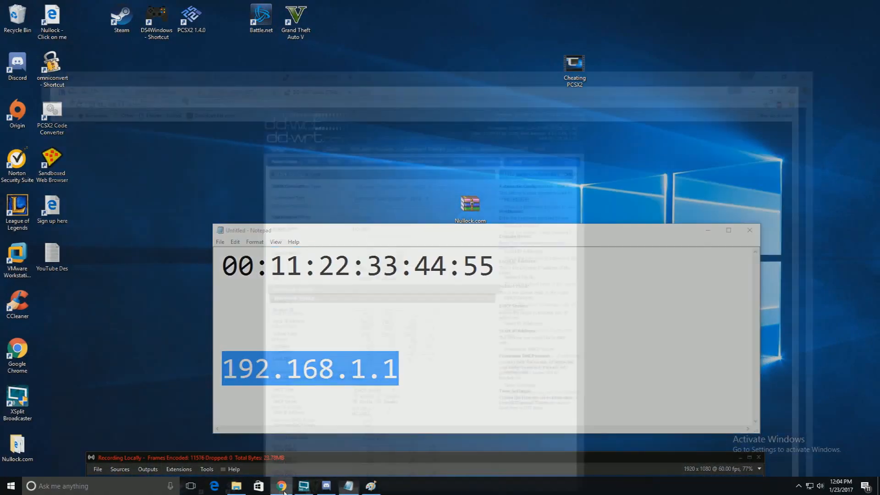
left_click(281, 485)
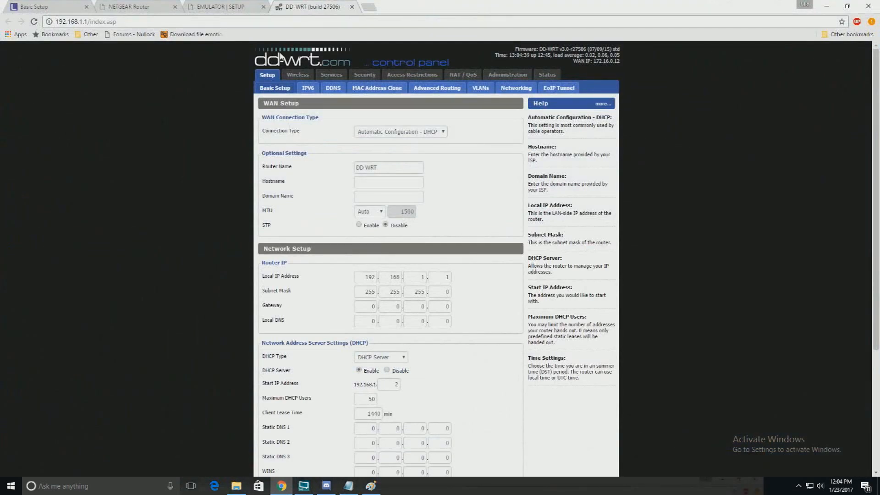
left_click(223, 6)
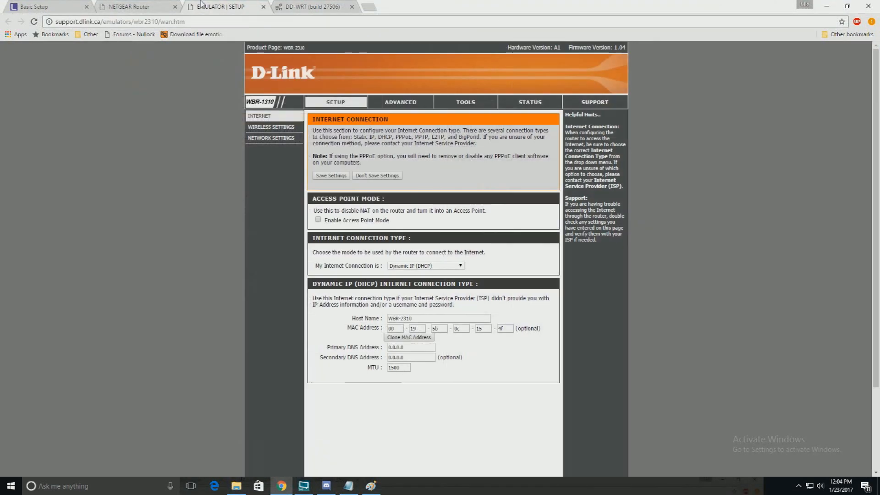
left_click(40, 6)
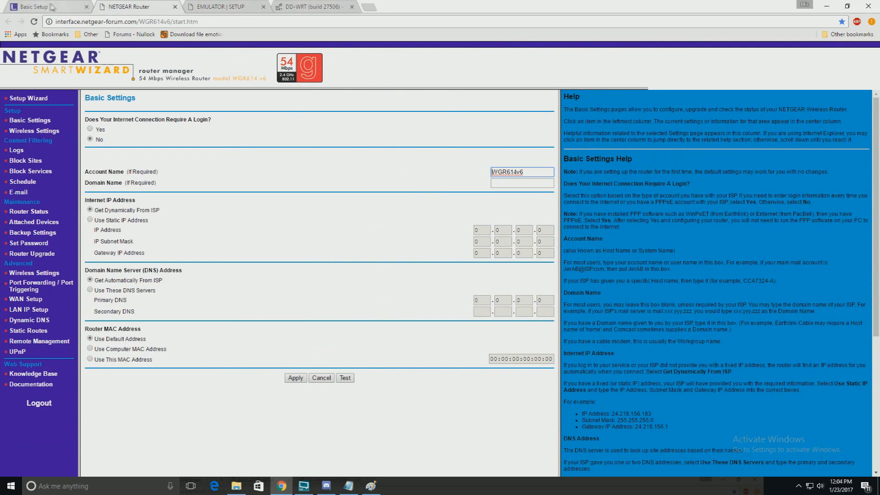
left_click(308, 6)
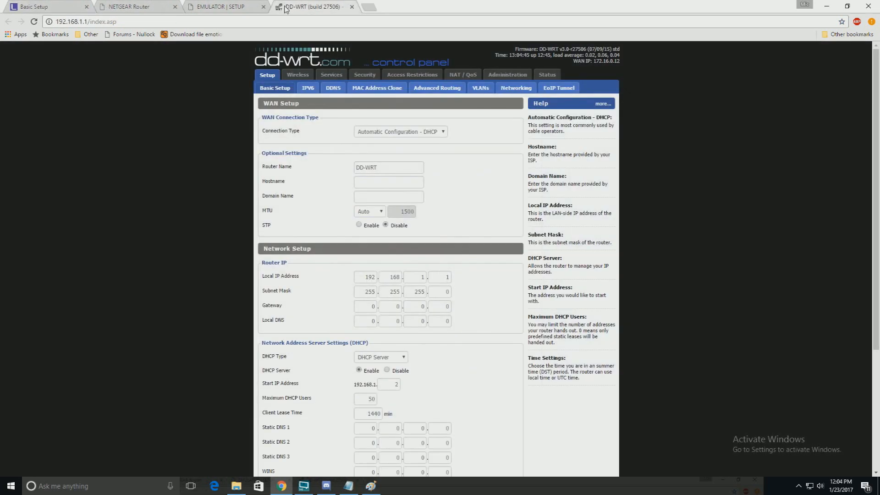
scroll("down", 3)
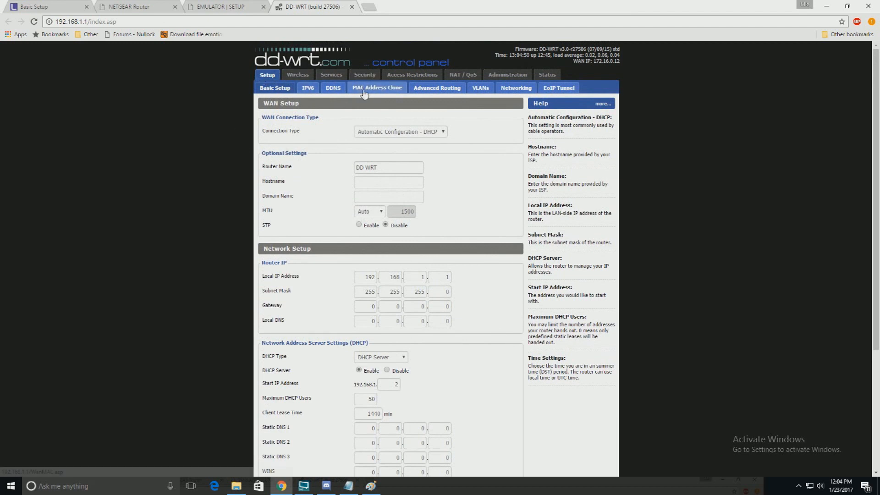
Enable MAC Address Clone under Setup and focus the Clone WAN MAC fields
left_click(377, 87)
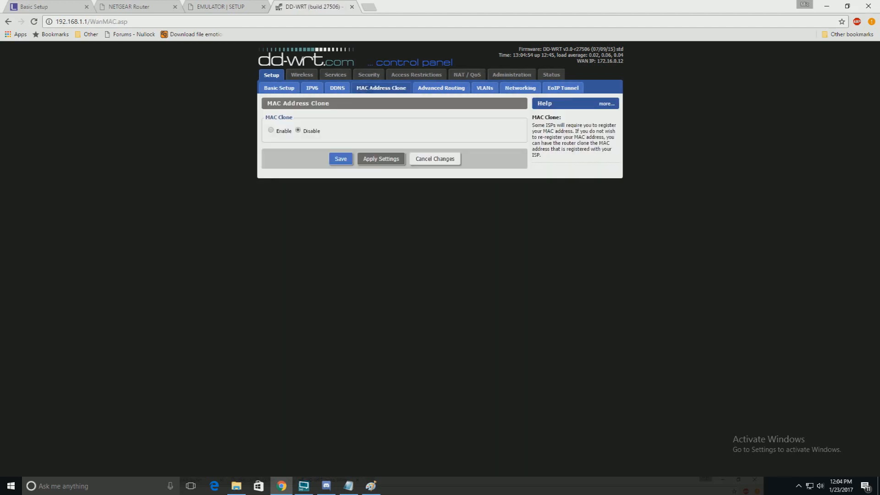
left_click(270, 130)
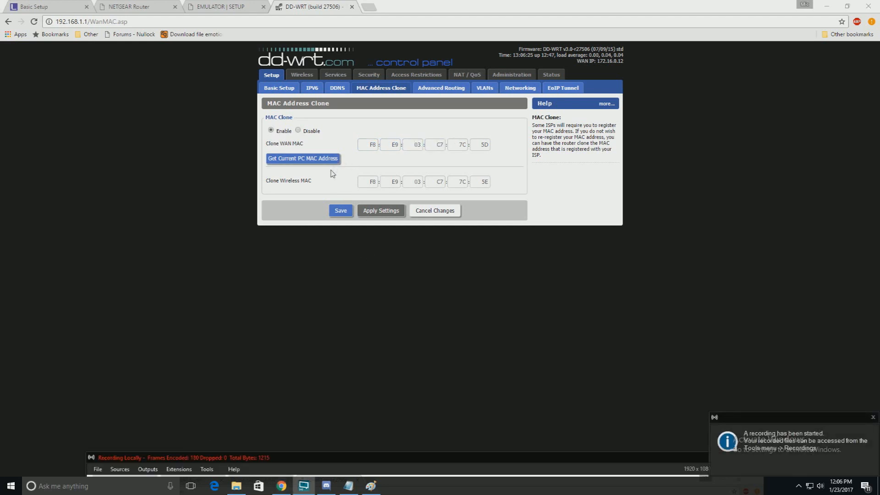
left_click(368, 144)
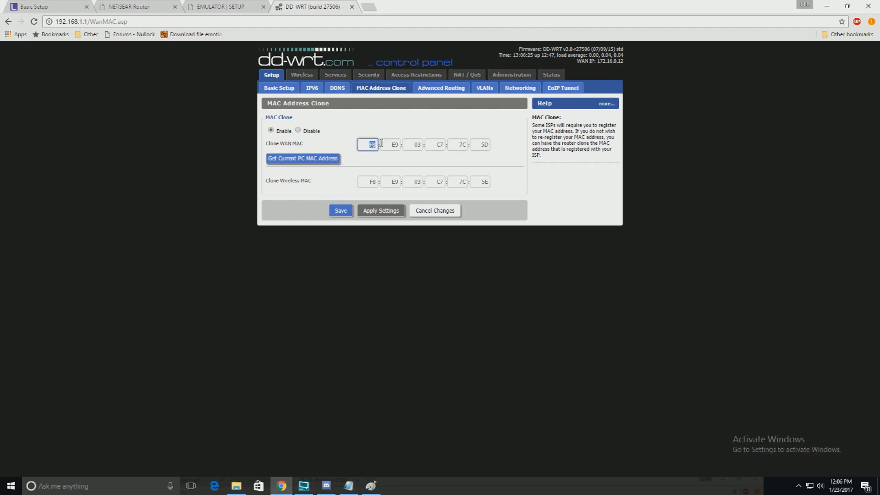
left_click(438, 144)
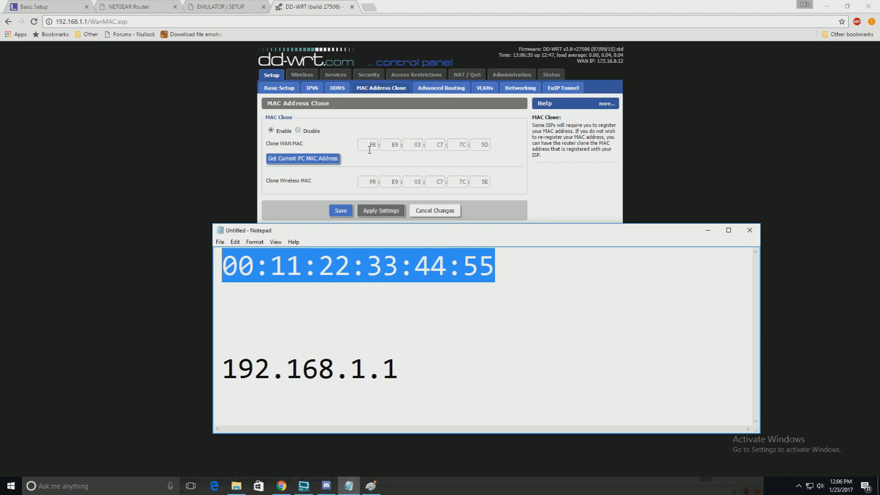
Change the noted MAC's first octet from 00 to f9 and select the f9:11:22:33:44:55 line
left_click(236, 265)
type("f")
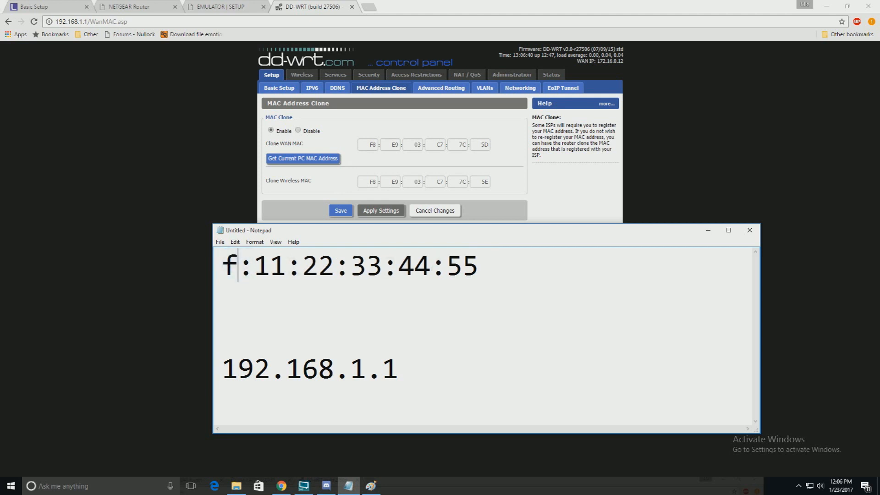
type("9")
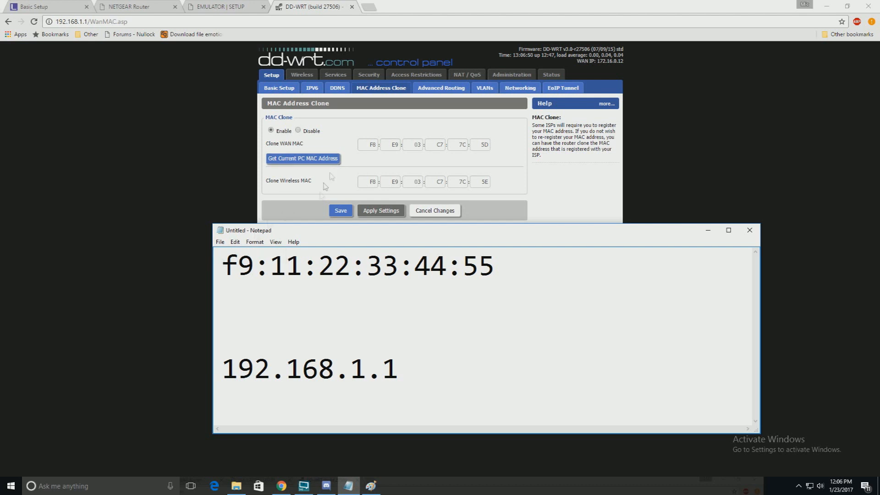
triple_click(357, 265)
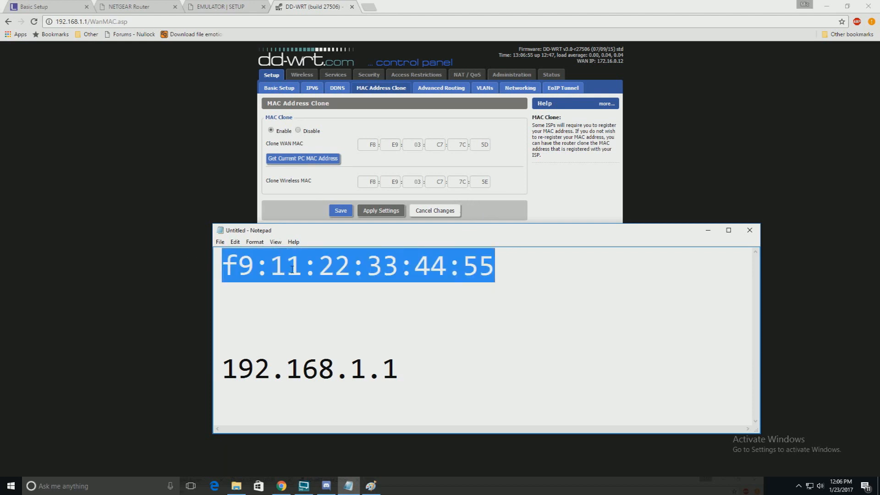
left_click(239, 264)
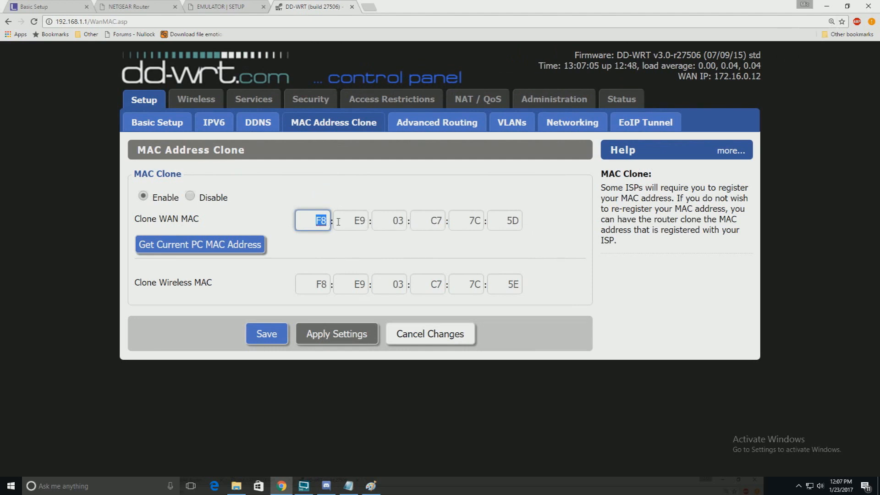
Try F5 as the first byte, dismiss the even-number alert, and settle on F4 and E5
type("f5")
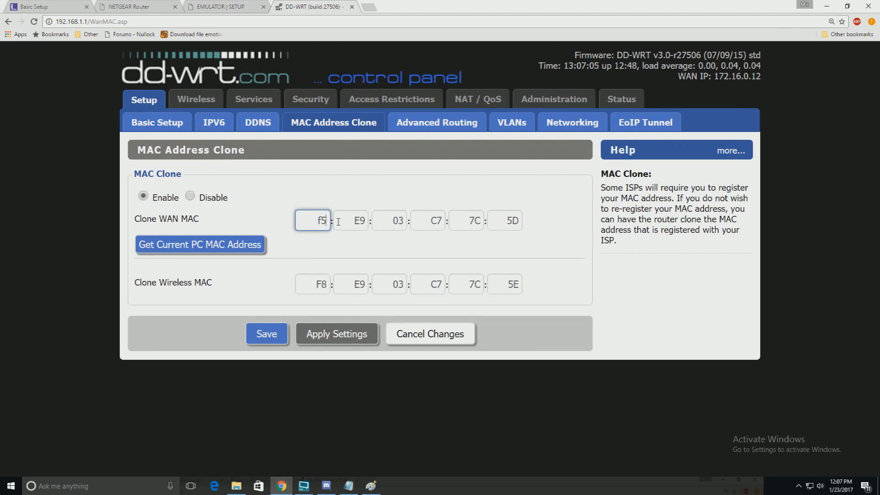
mouse_move(353, 310)
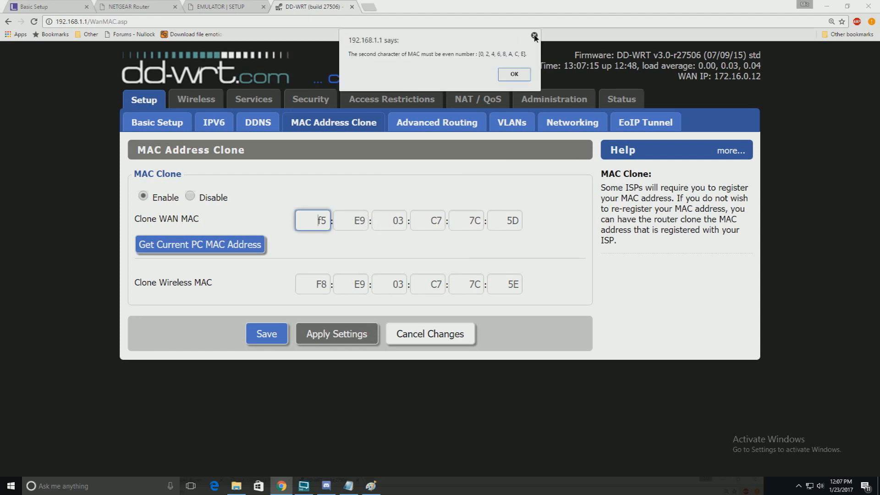
left_click(512, 74)
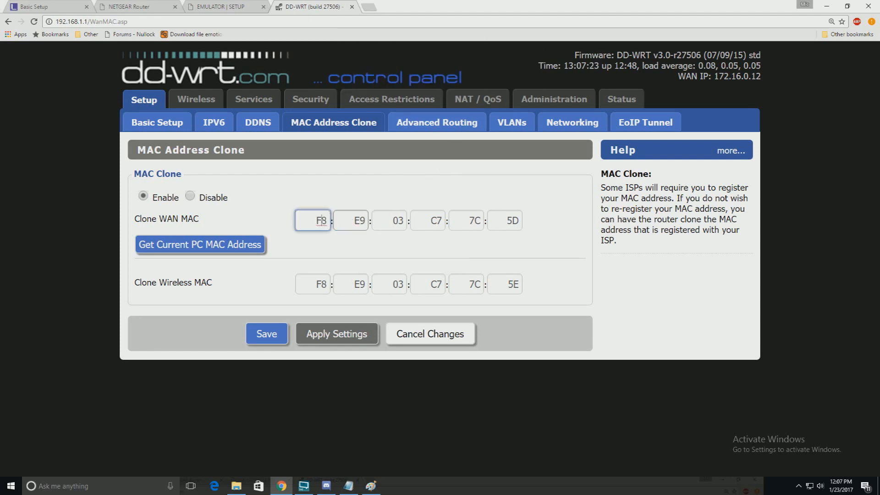
type("F5")
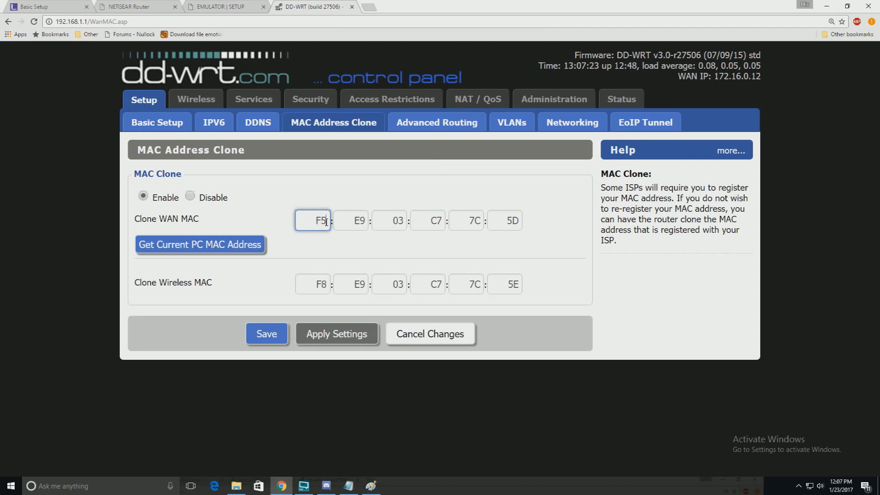
left_click(266, 333)
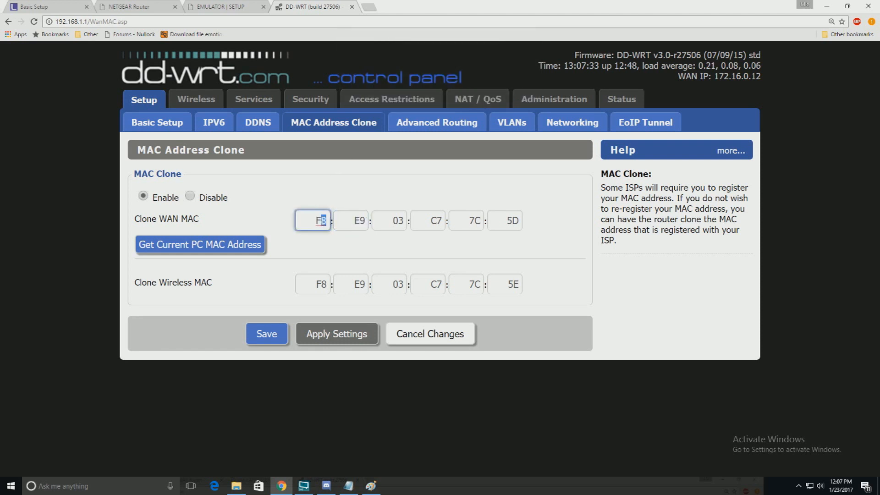
type("E4")
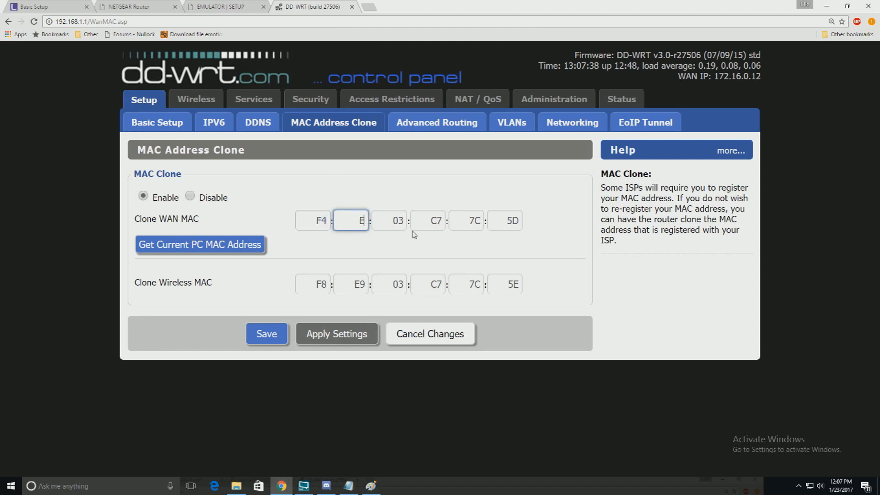
type("5")
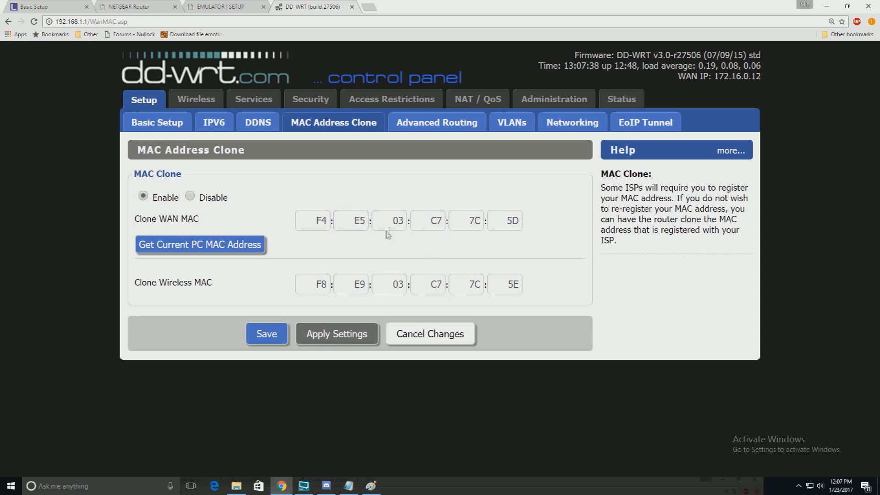
Finish the clone WAN MAC as F4:E5:03:C7:7C:7D, changing the last byte from 5D to 7D
left_click(313, 220)
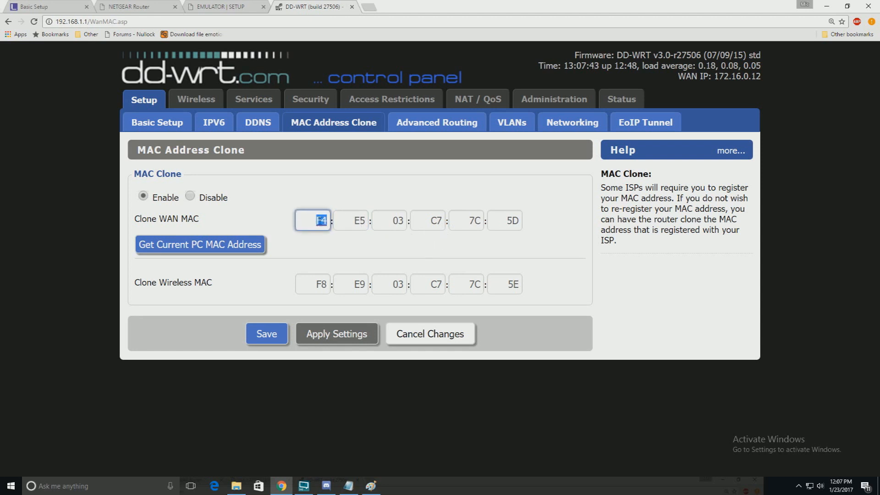
left_click(350, 220)
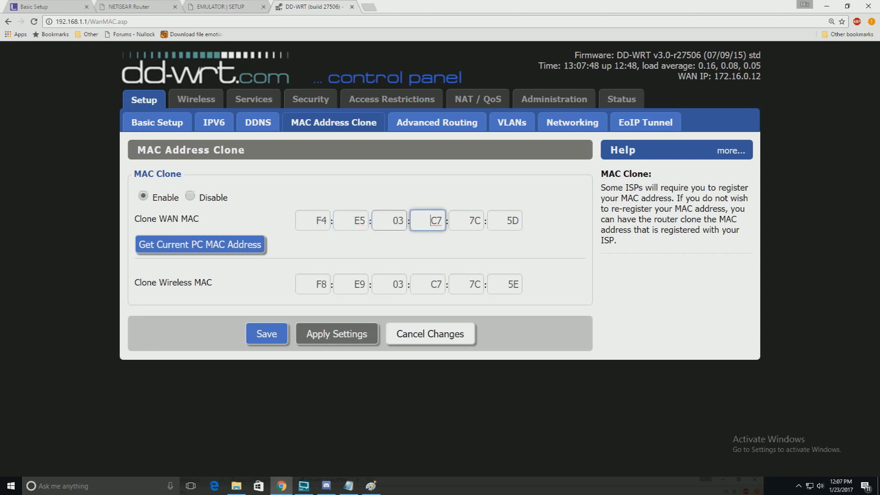
left_click(504, 220)
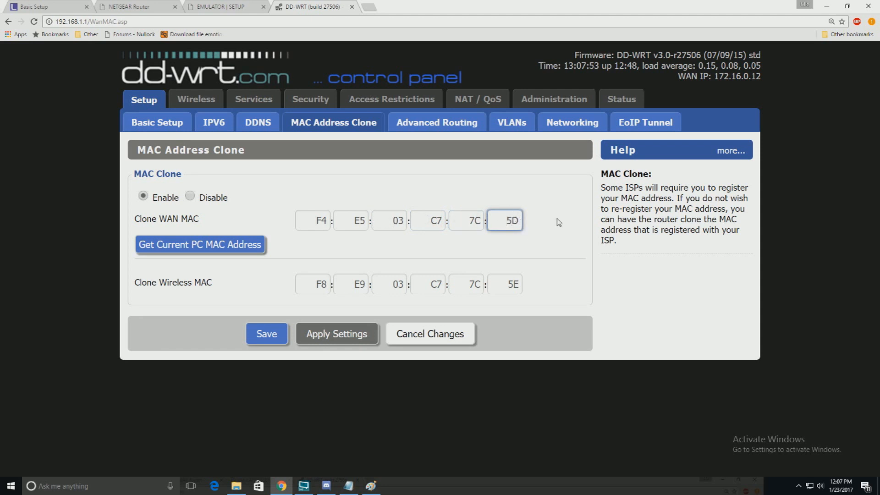
key("BackSpace")
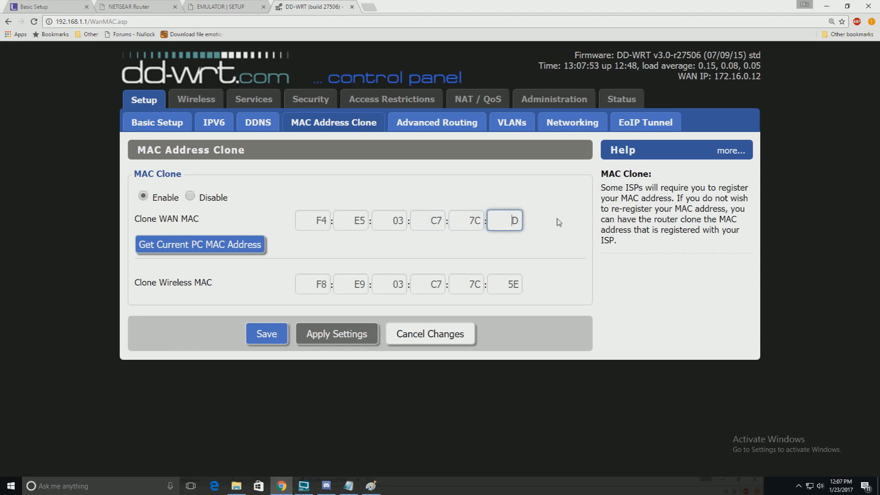
type("D")
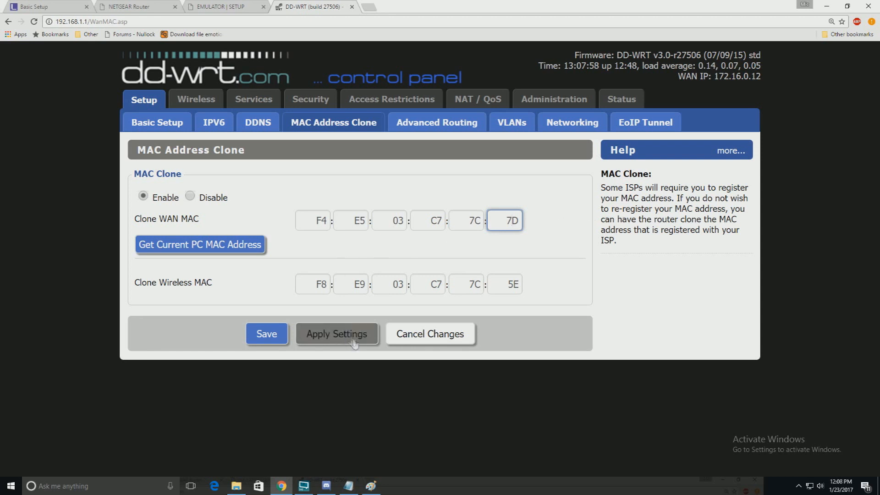
Apply Settings to commit the cloned WAN MAC F4:E5:03:C7:7C:7D
left_click(337, 334)
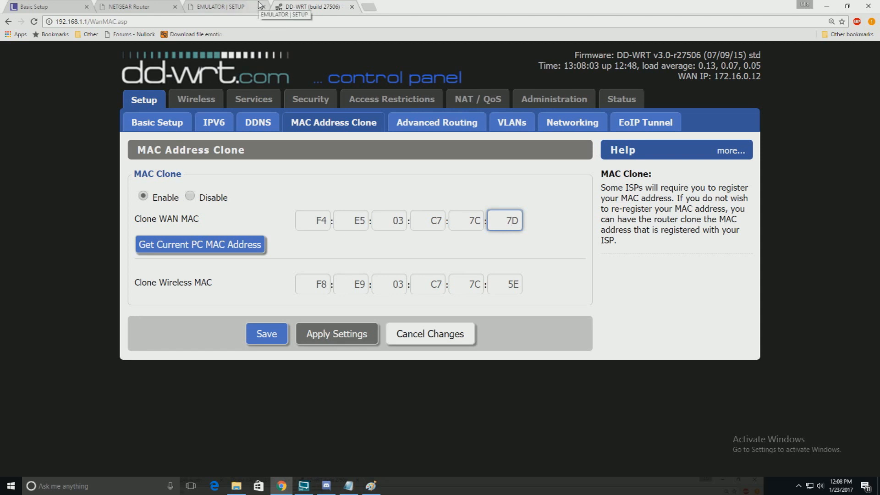
left_click(509, 219)
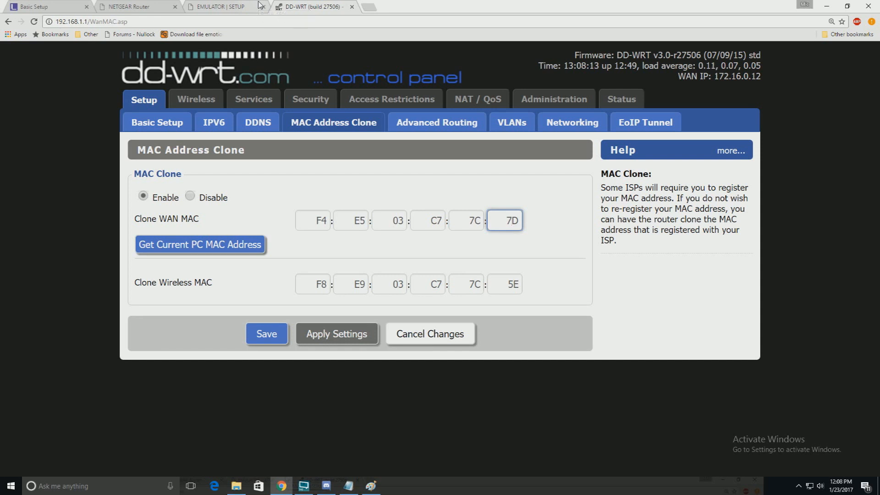
left_click(505, 220)
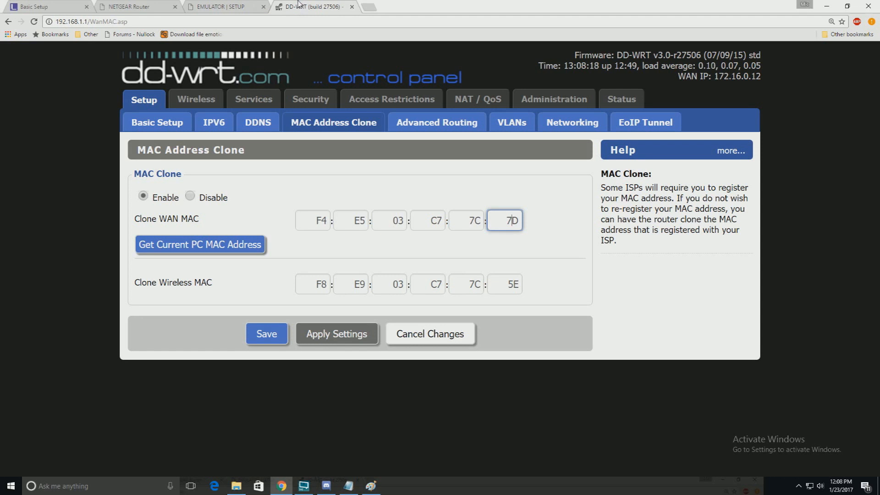
In the D-Link emulator, open Manual Configure showing MAC fields 00-19-5b-0c-15-4f
left_click(224, 6)
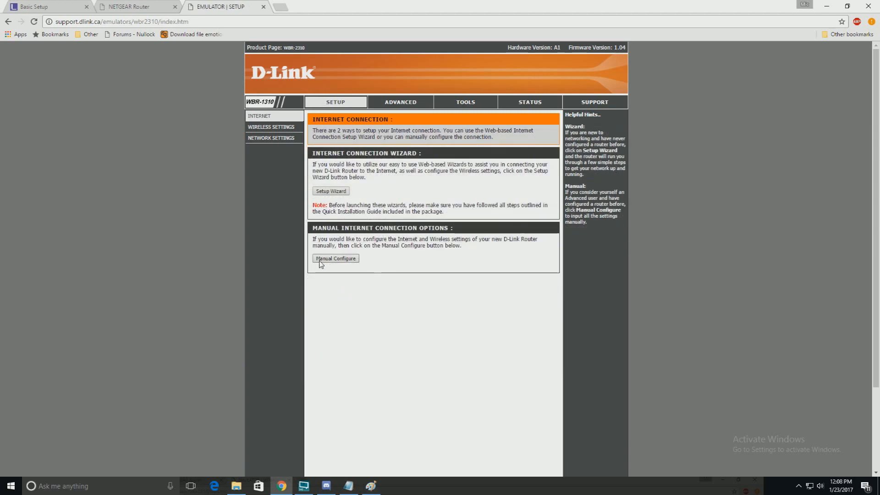
left_click(335, 258)
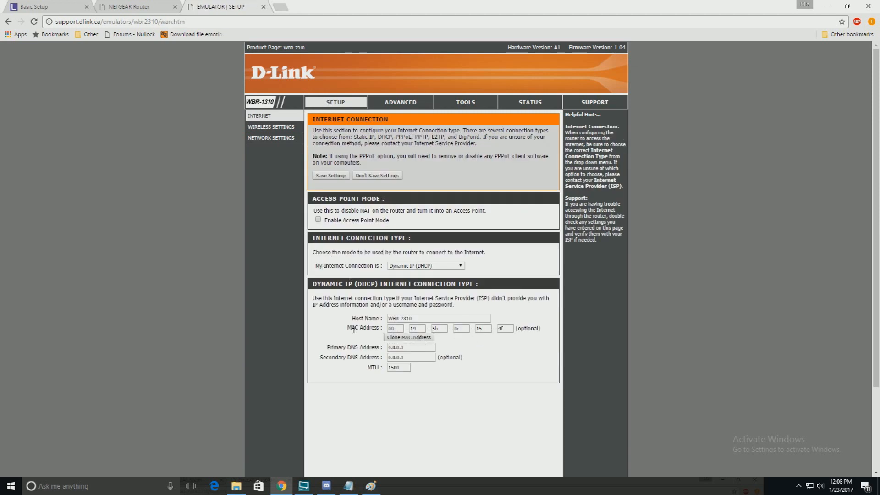
left_click(394, 328)
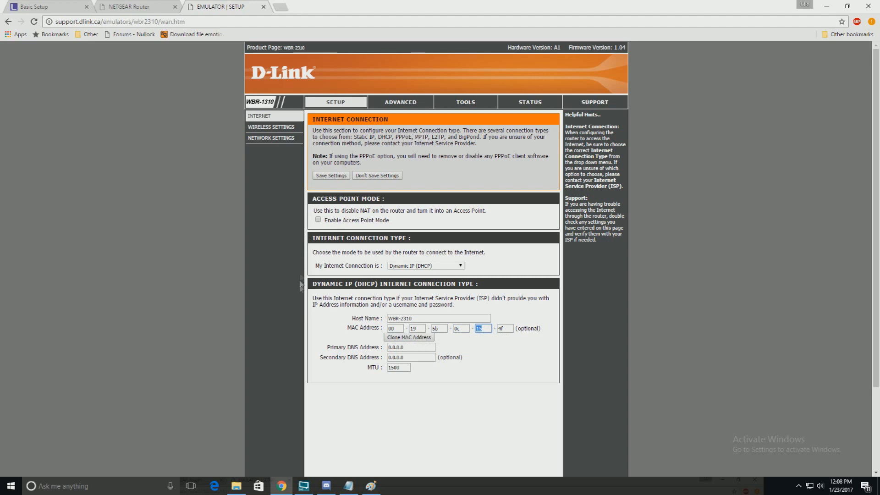
Close the D-Link tab and mark 'Use This MAC Address' in NETGEAR Basic Settings
left_click(135, 6)
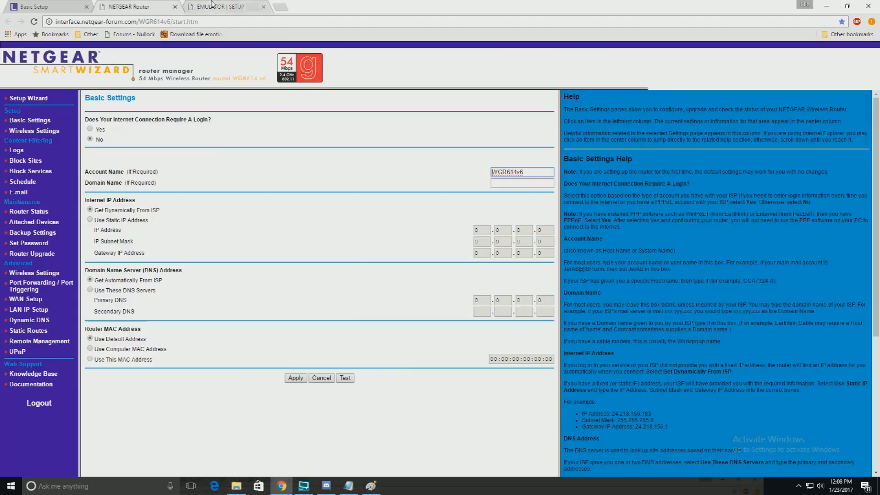
left_click(262, 6)
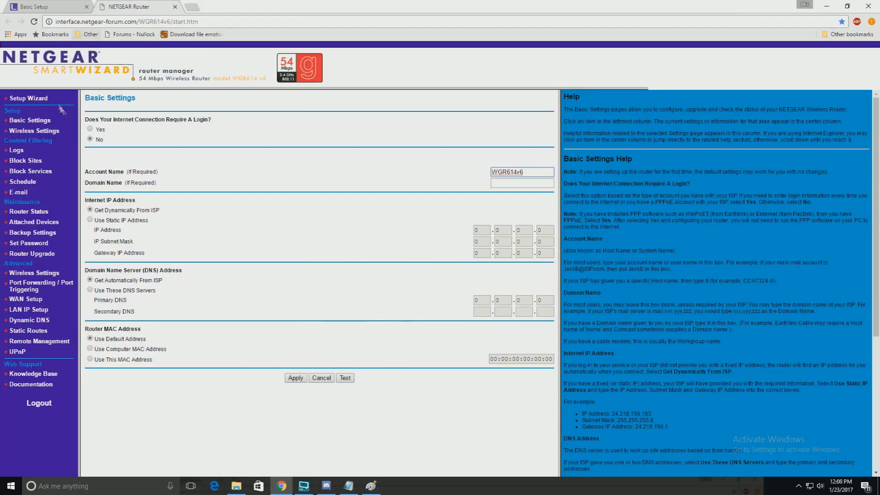
mouse_move(32, 113)
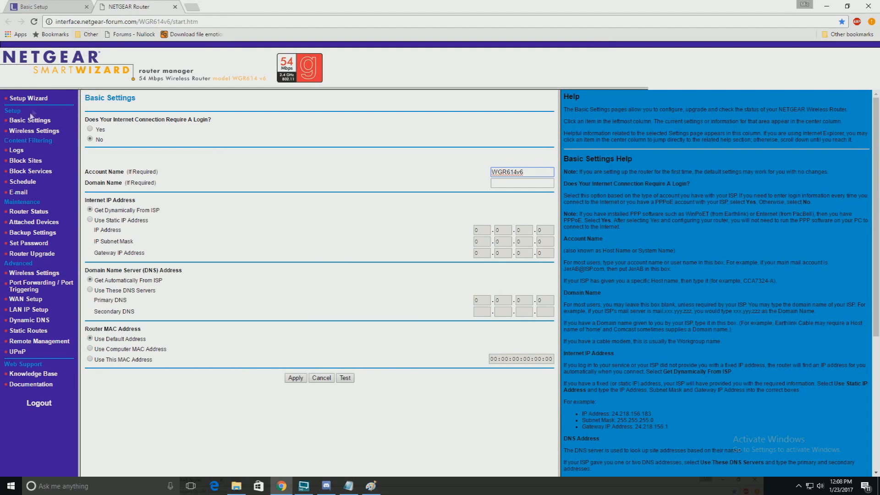
left_click(28, 98)
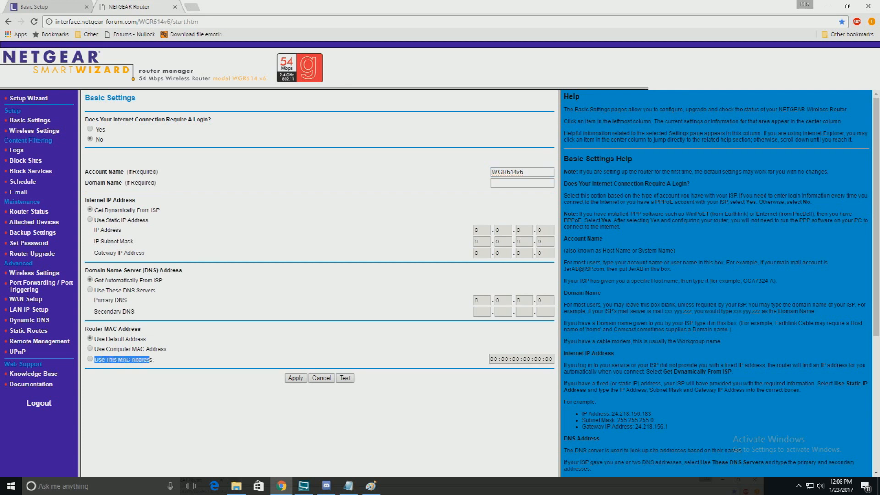
left_click(89, 359)
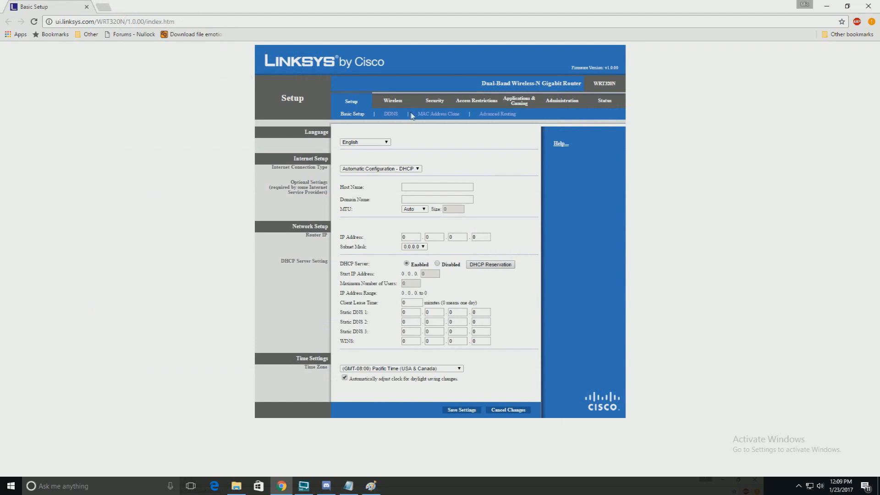
Enable MAC Address Clone on the Linksys WRT320N and select a MAC address byte field
left_click(438, 114)
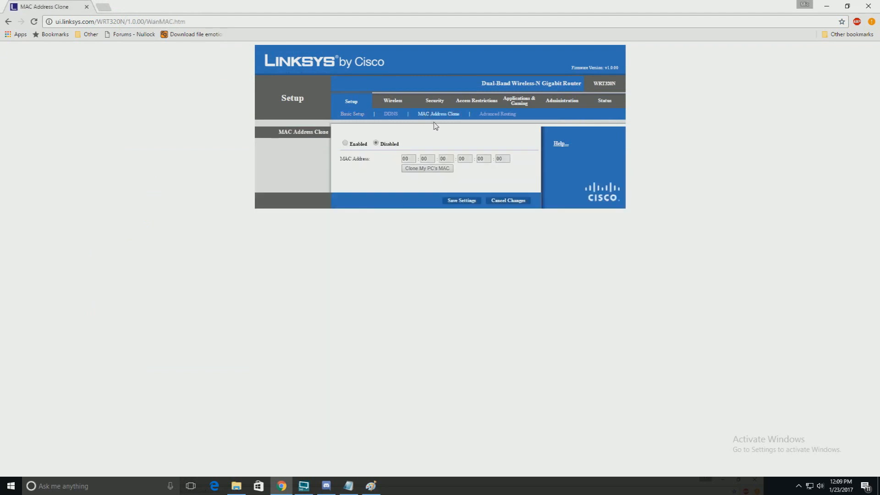
left_click(345, 143)
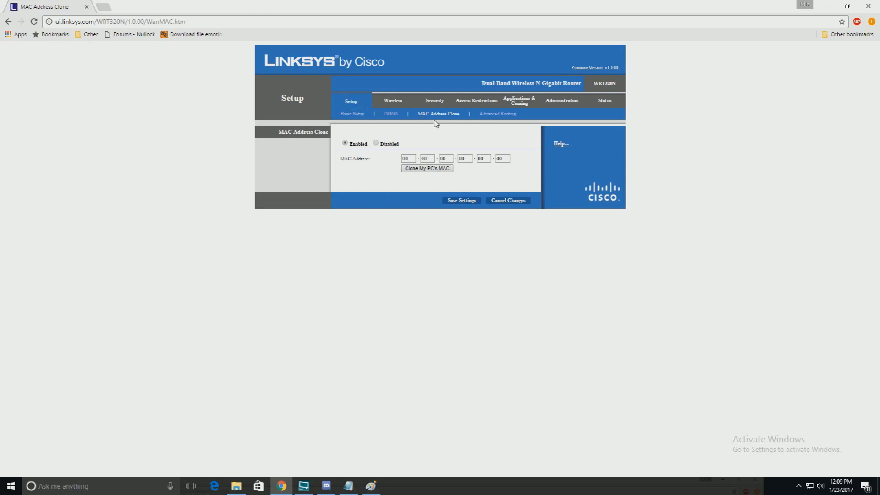
left_click(444, 158)
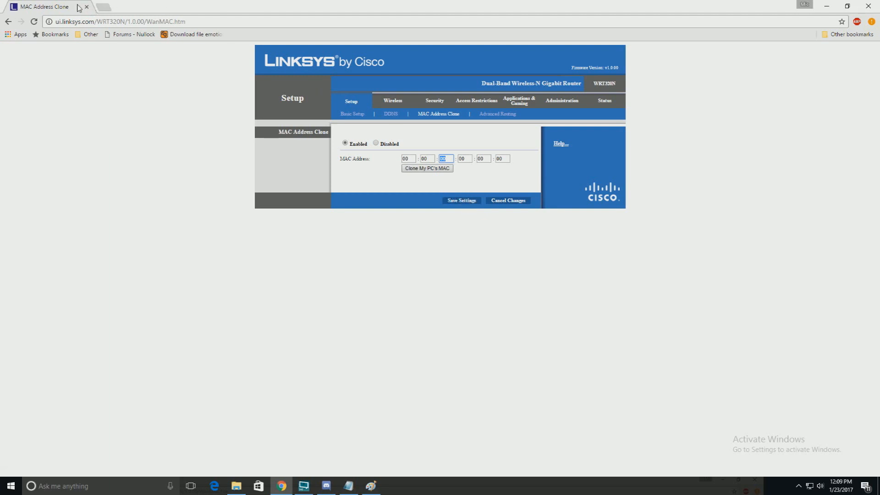
mouse_move(187, 4)
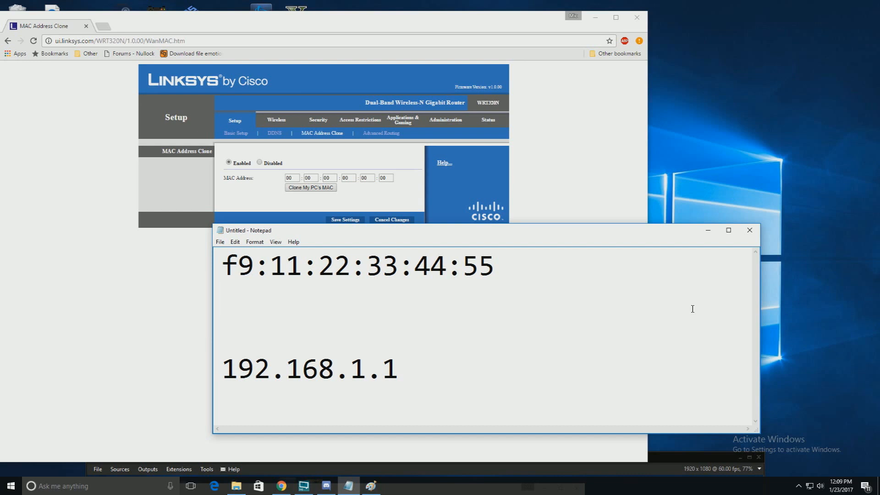
type("http")
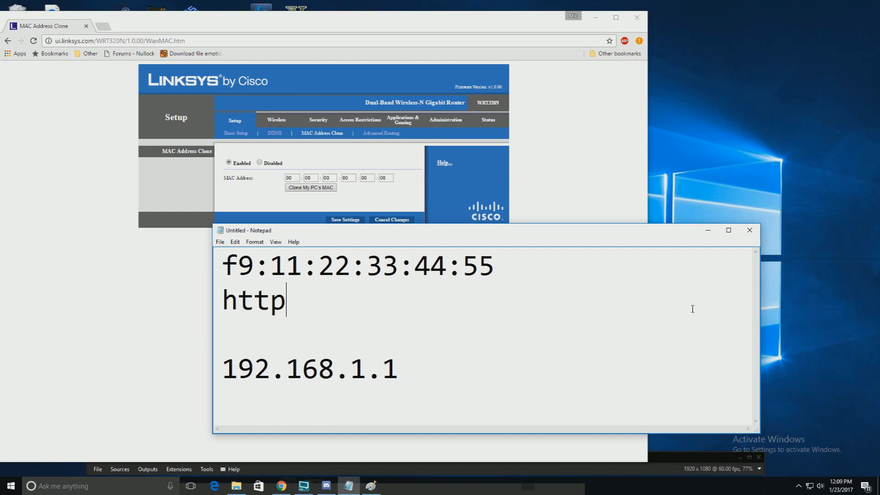
type("s://")
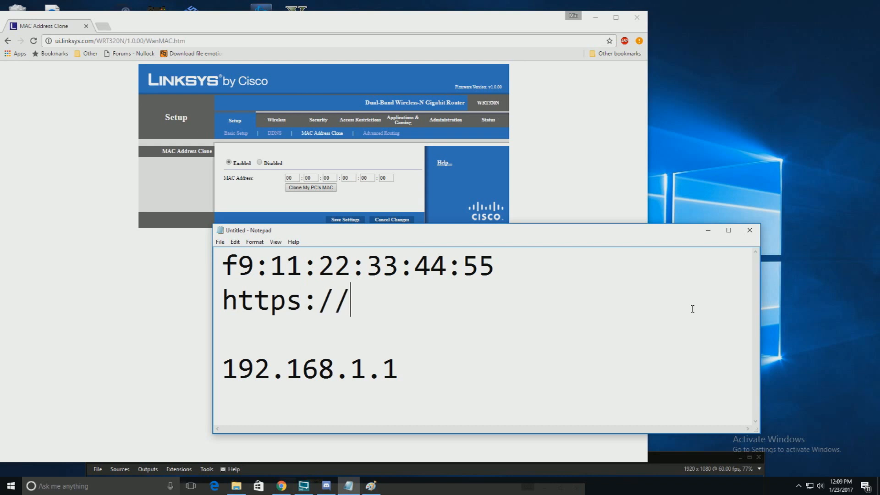
type("Nullock")
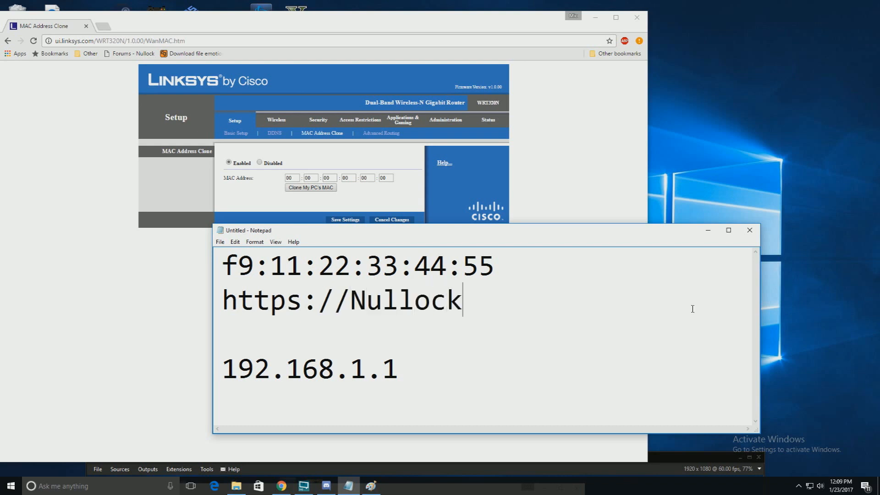
type(".com")
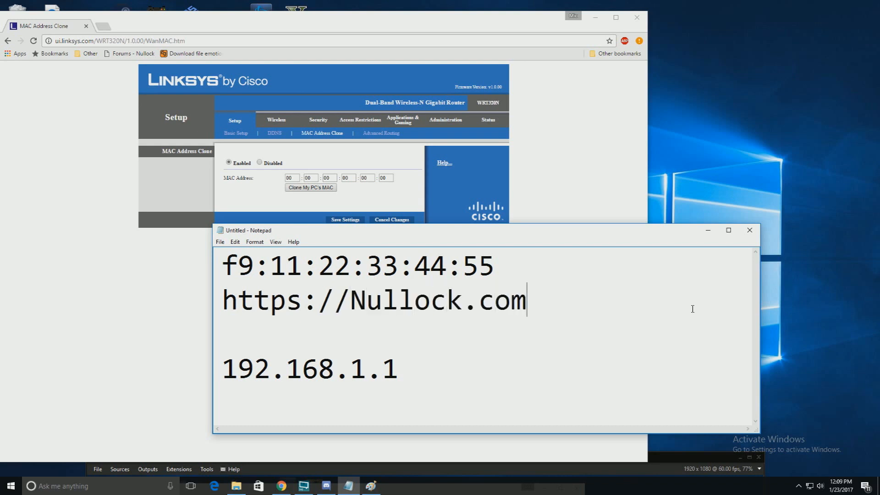